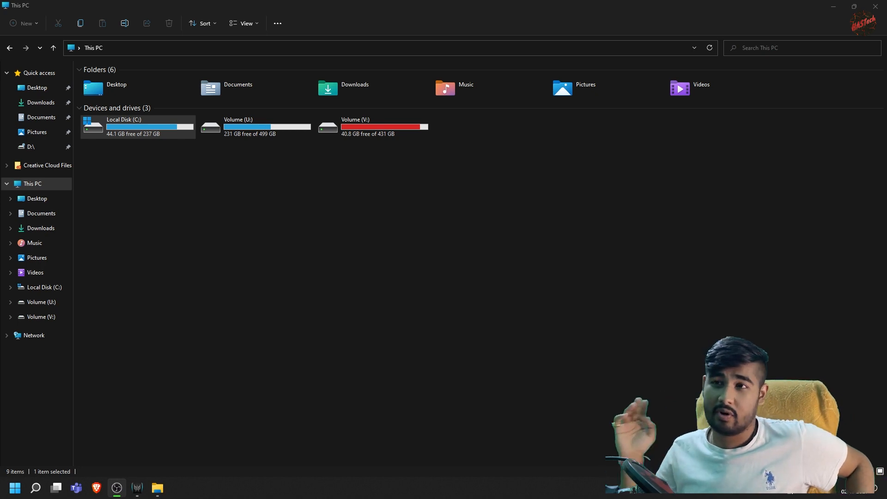
pyautogui.moveTo(413, 288)
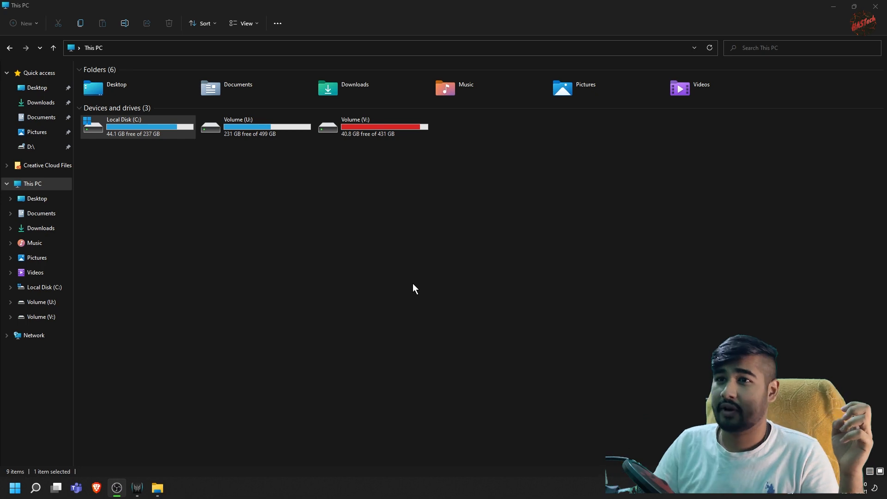
# Browse from Local Disk (C:) into Windows.old and open its Windows folder
pyautogui.doubleClick(137, 126)
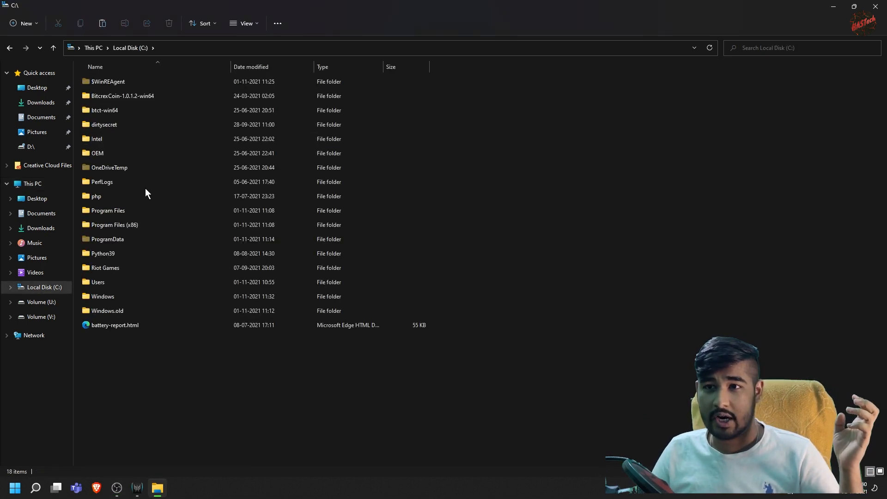
pyautogui.click(107, 310)
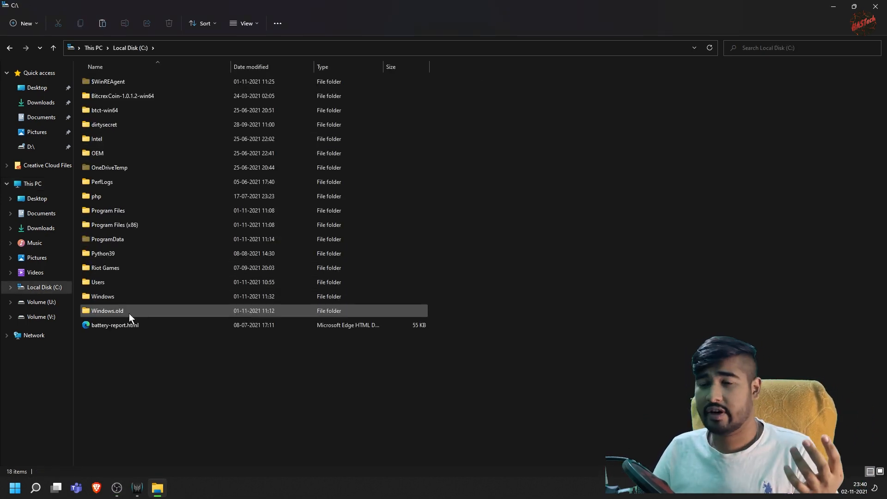
pyautogui.moveTo(130, 311)
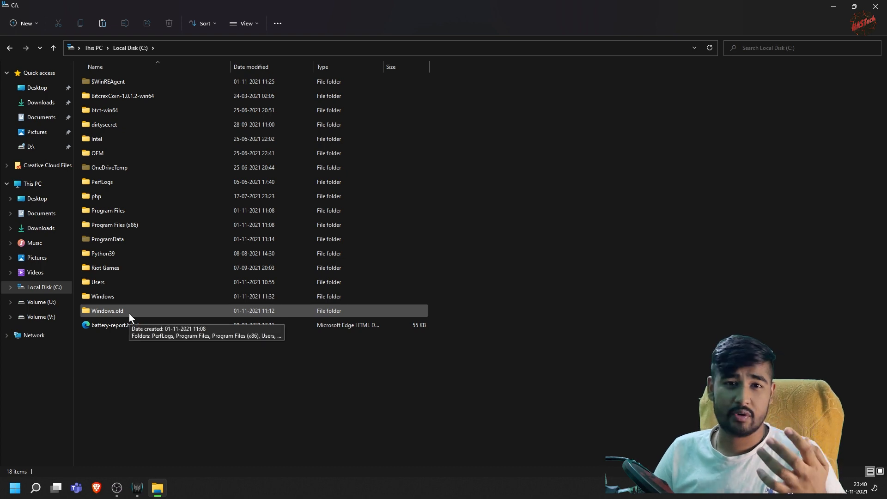
pyautogui.click(113, 324)
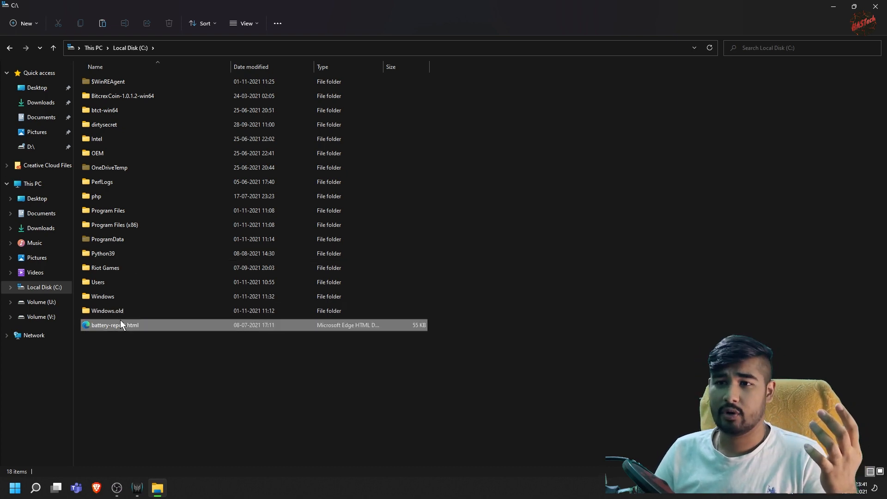
pyautogui.doubleClick(107, 311)
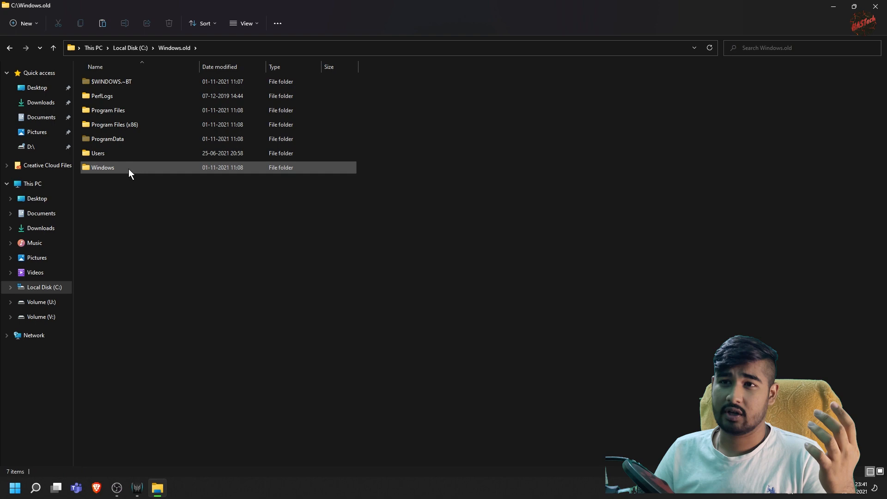
pyautogui.doubleClick(103, 167)
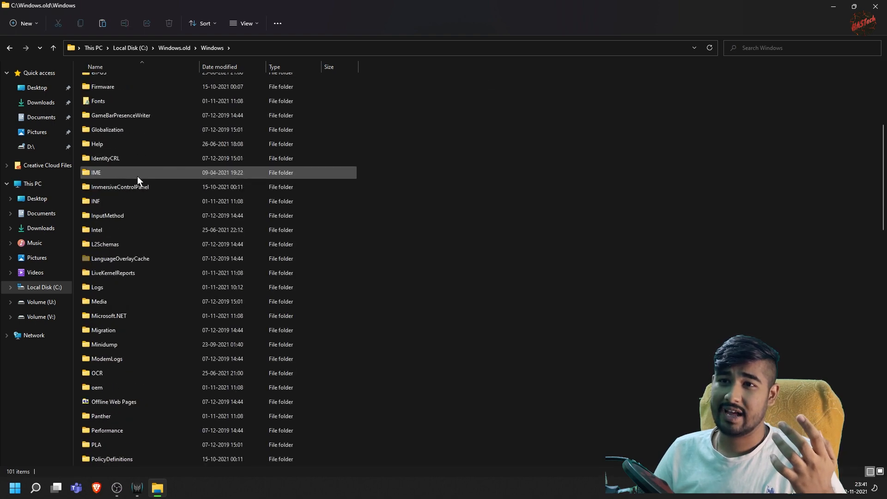
# Scroll down through the old System32 file listing
pyautogui.scroll(-3)
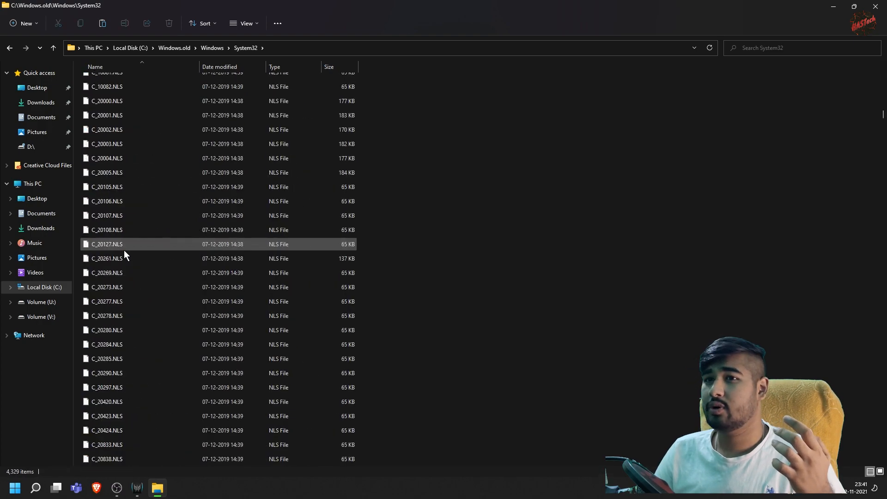
pyautogui.scroll(-3)
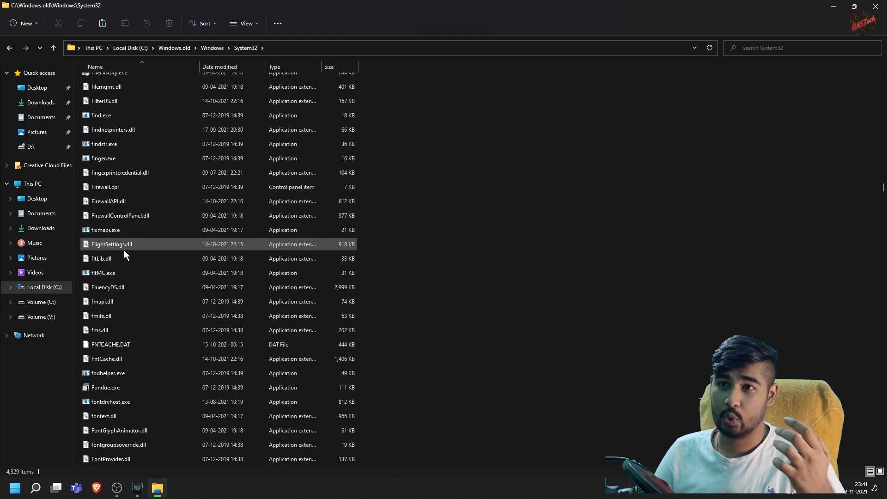
pyautogui.scroll(-3)
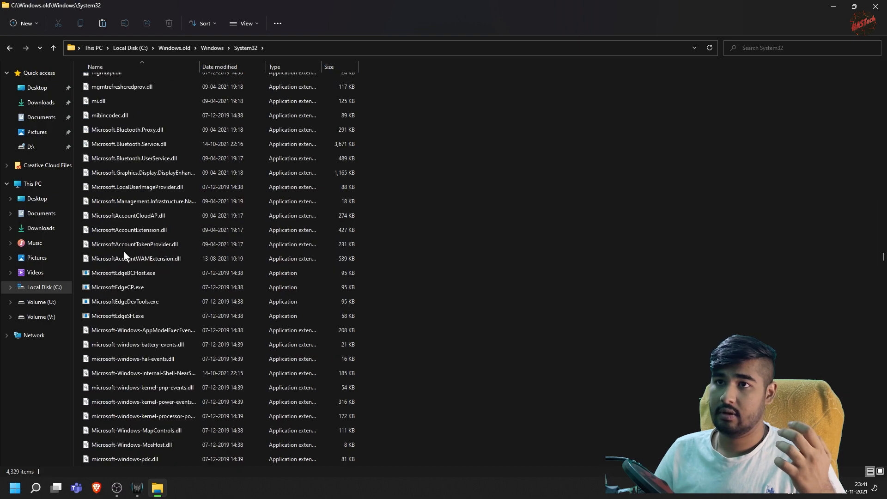
pyautogui.scroll(-3)
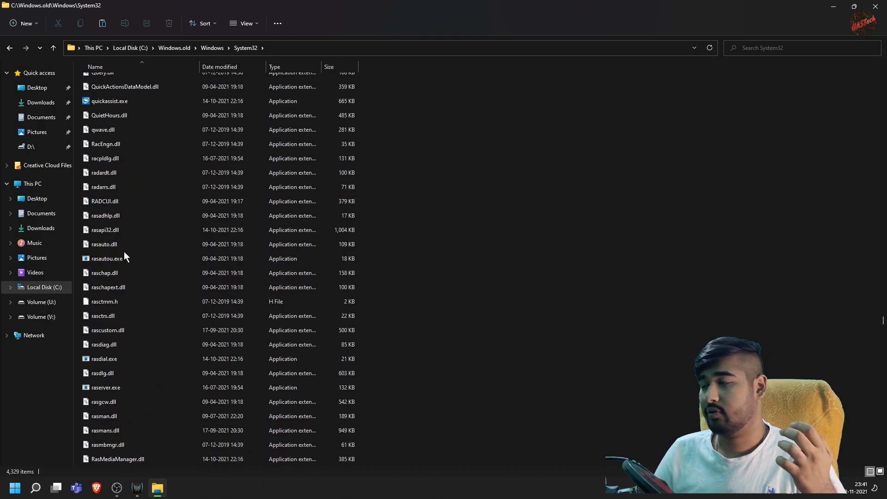
pyautogui.scroll(-3)
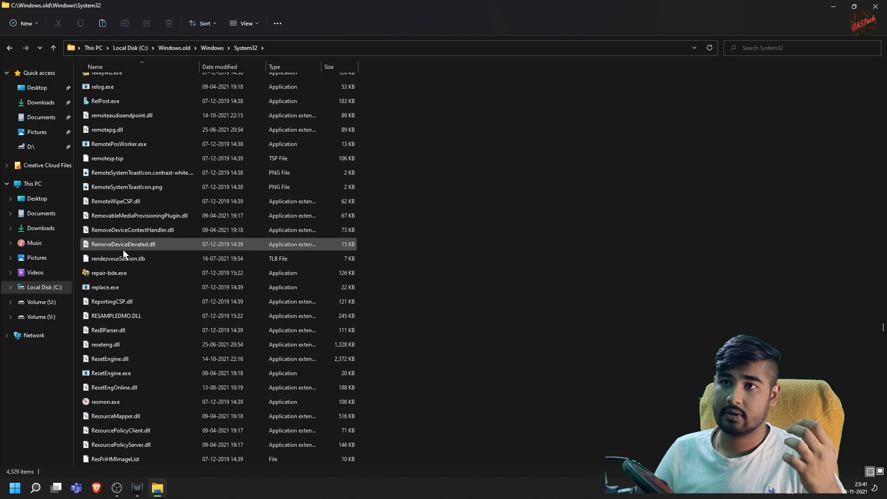
pyautogui.scroll(-3)
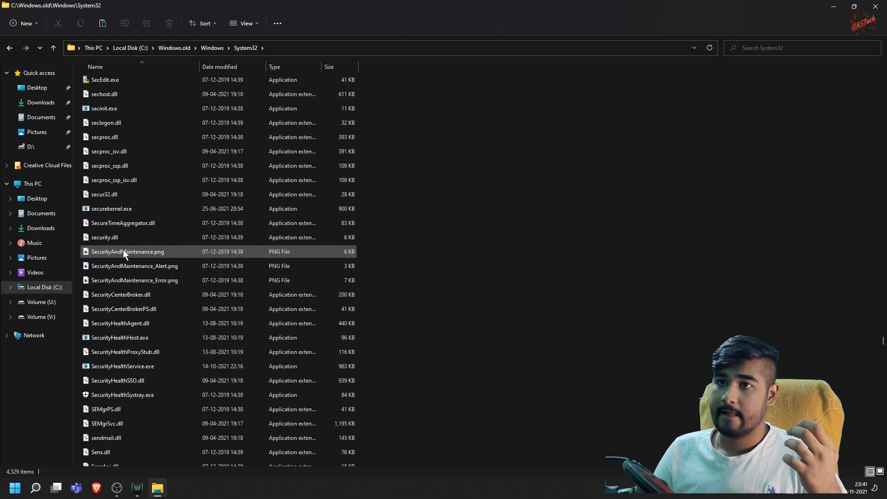
# Select and run the old SnippingTool.exe from System32
pyautogui.click(123, 222)
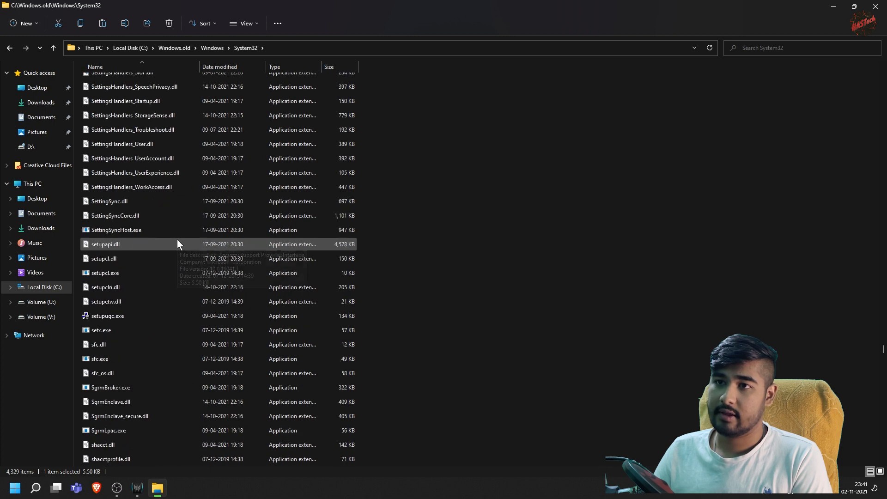
pyautogui.scroll(-3)
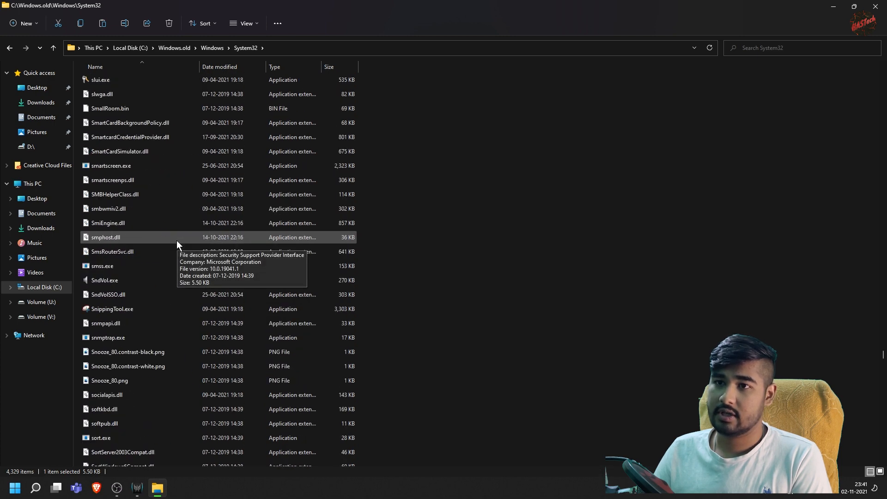
pyautogui.click(112, 309)
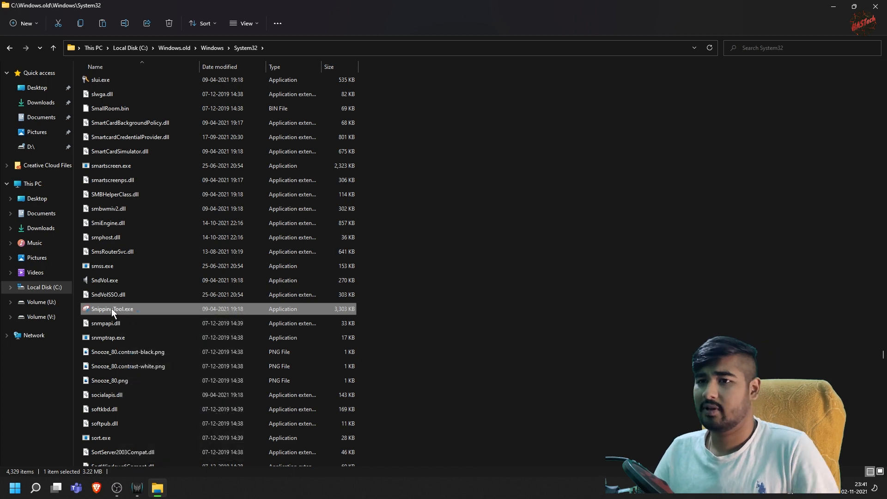
pyautogui.doubleClick(112, 309)
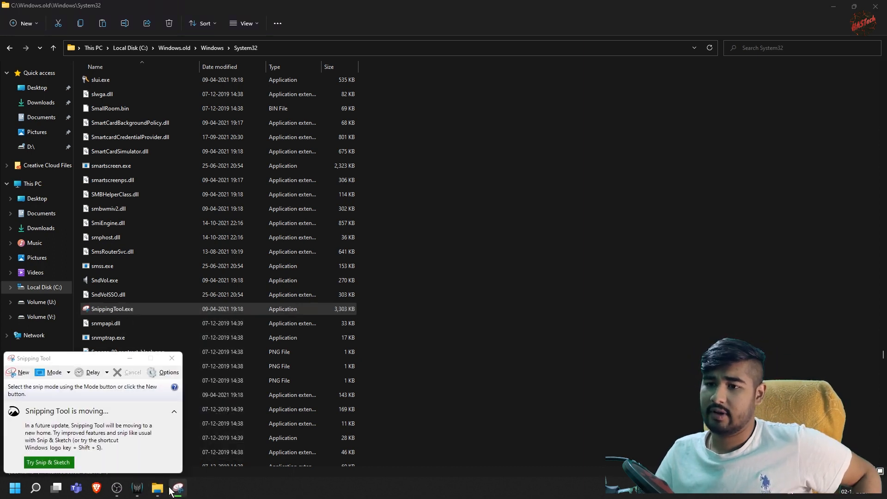
pyautogui.moveTo(177, 488)
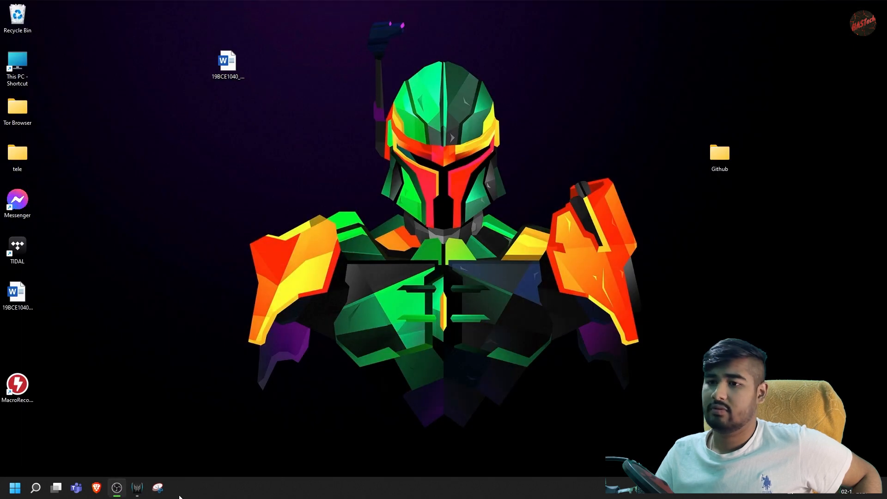
# Restore the old Snipping Tool, then launch the newer one from Start and try a new snip
pyautogui.click(157, 488)
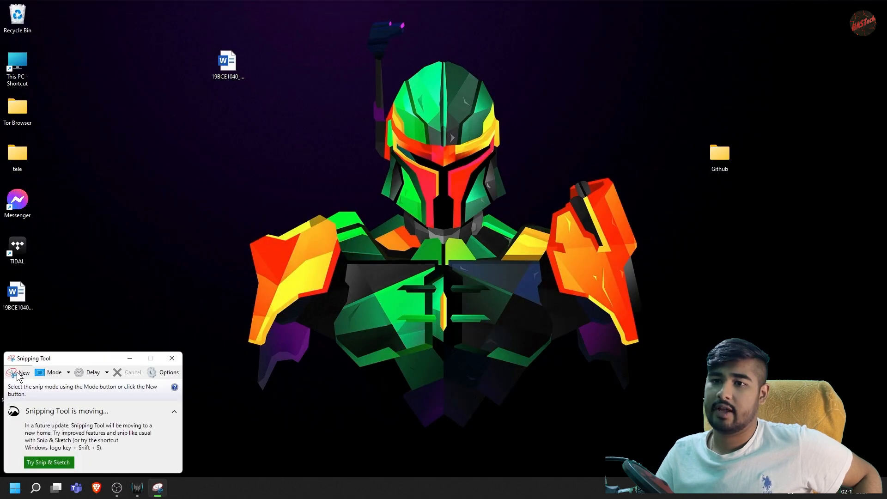
pyautogui.click(23, 371)
pyautogui.write('snip')
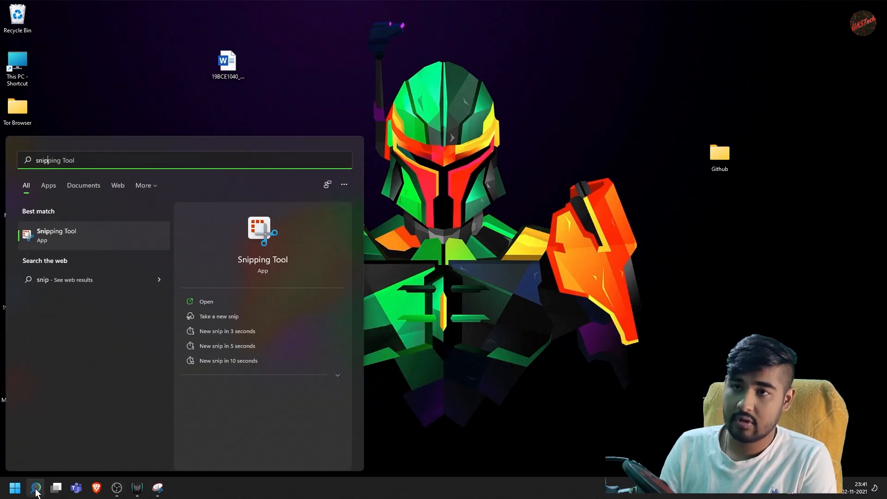
pyautogui.click(206, 301)
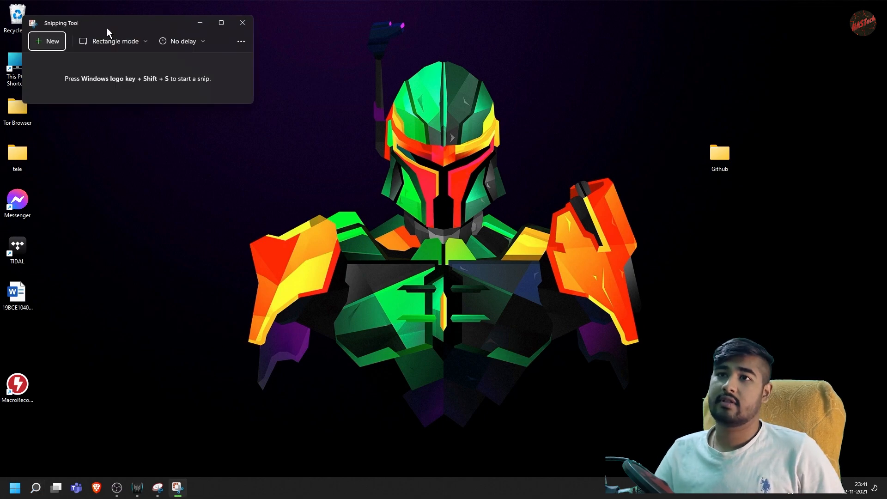
pyautogui.click(47, 40)
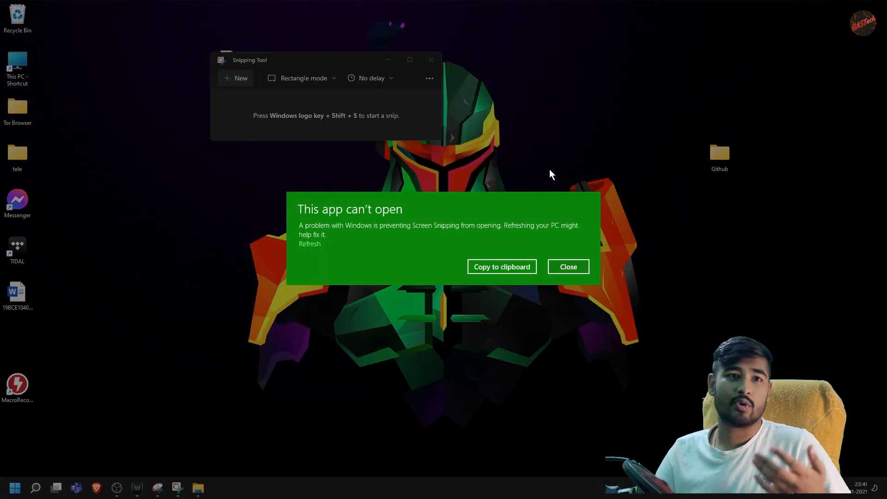